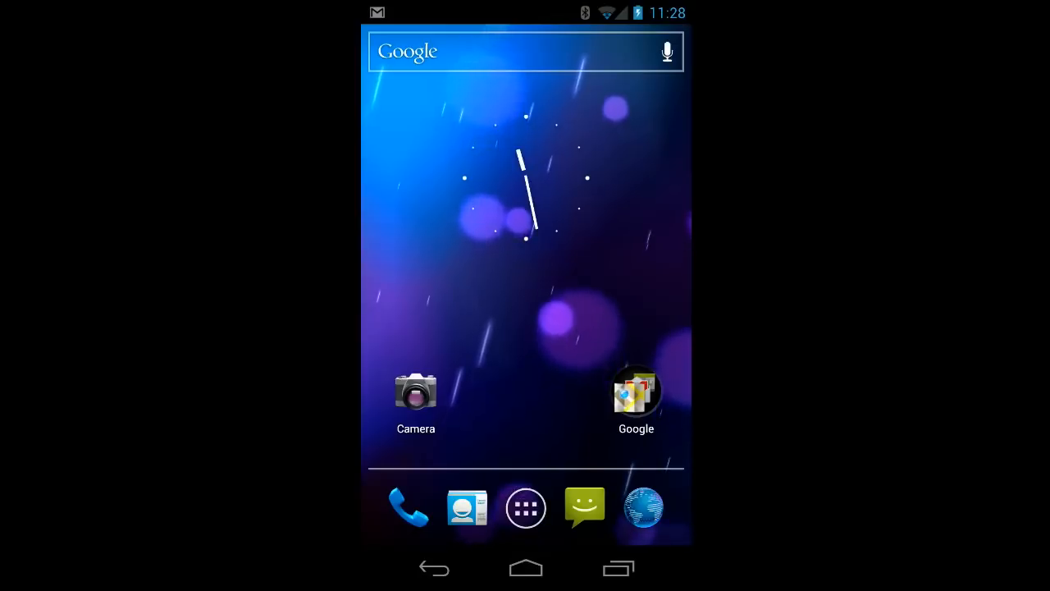
# Open the app drawer from the All Apps icon in the home-screen dock.
pyautogui.click(525, 507)
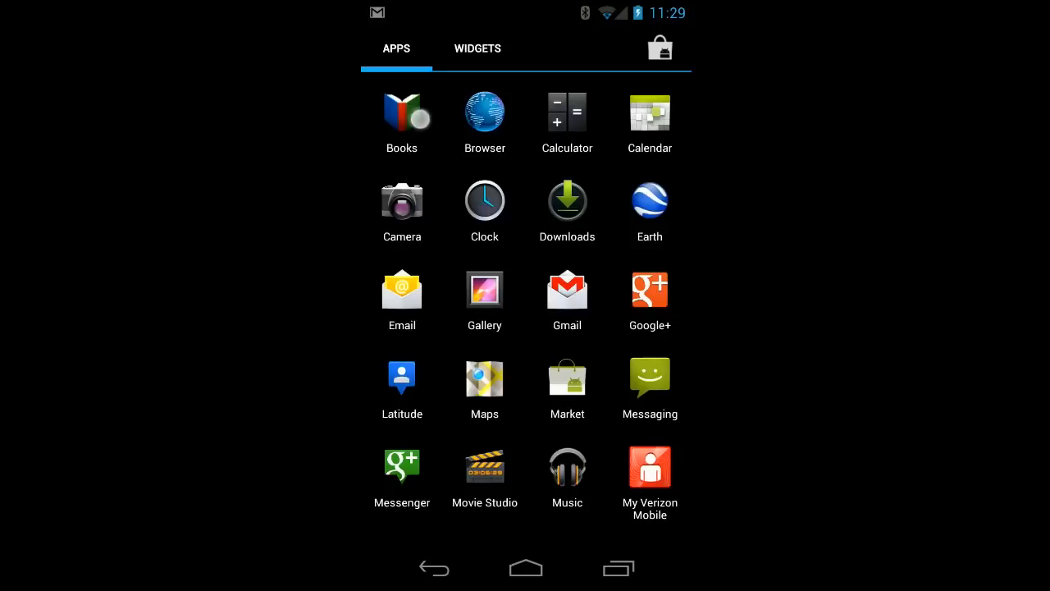
# Page the Apps tab forward to the screen that contains Settings.
pyautogui.click(407, 62)
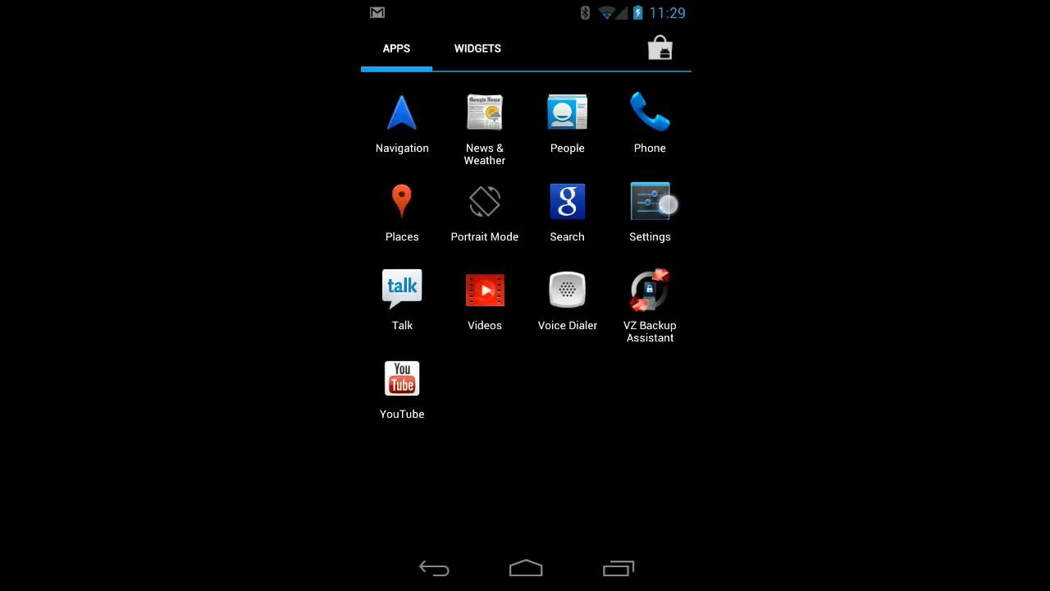
# Launch Settings from the app drawer, showing wireless, network and device categories.
pyautogui.click(650, 200)
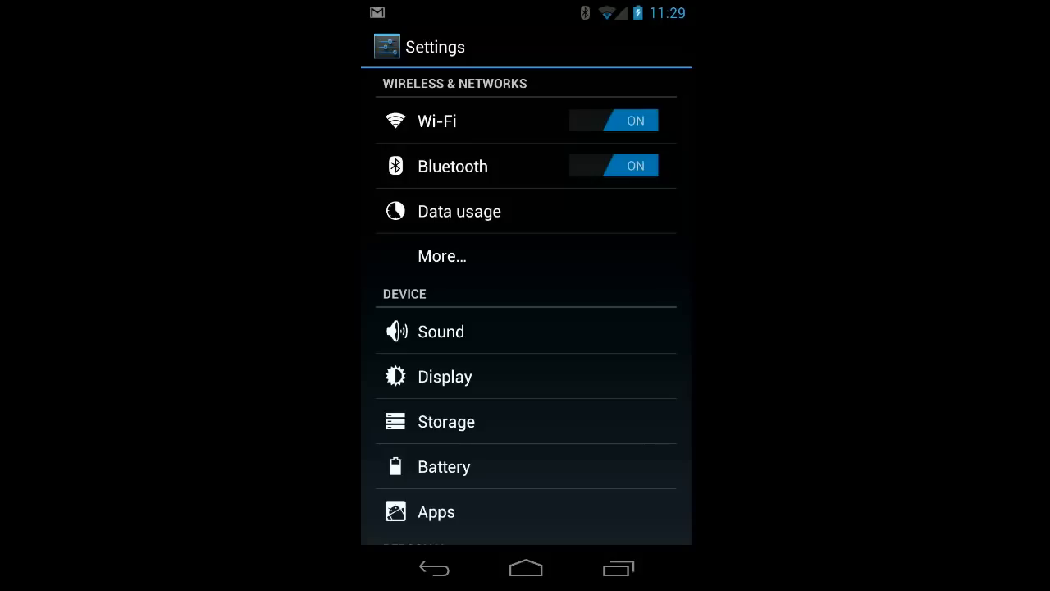
pyautogui.click(528, 190)
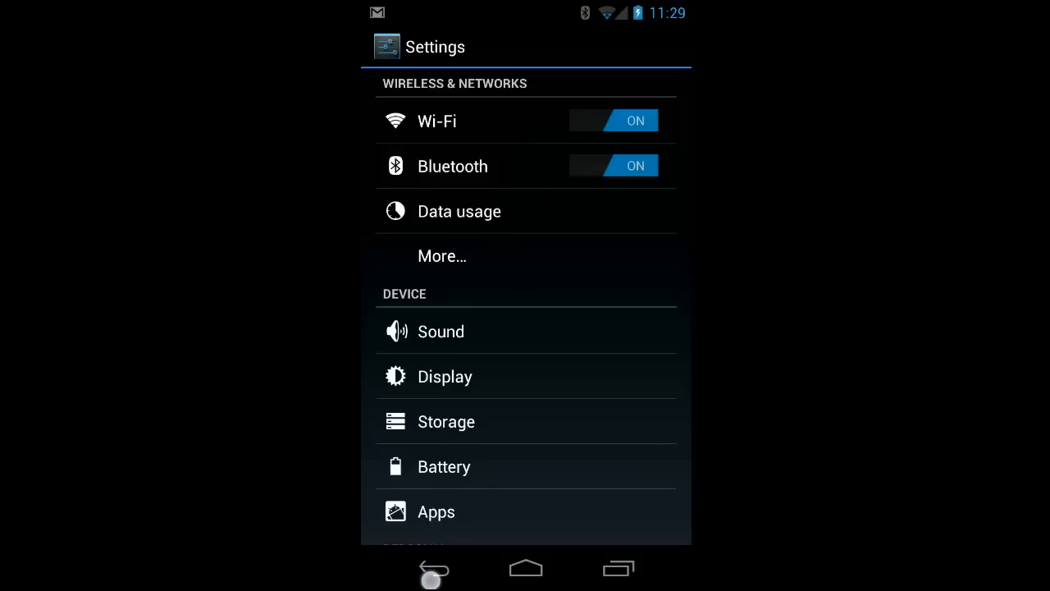
# Back out of Settings to the app list, then back again to the home screen.
pyautogui.click(433, 568)
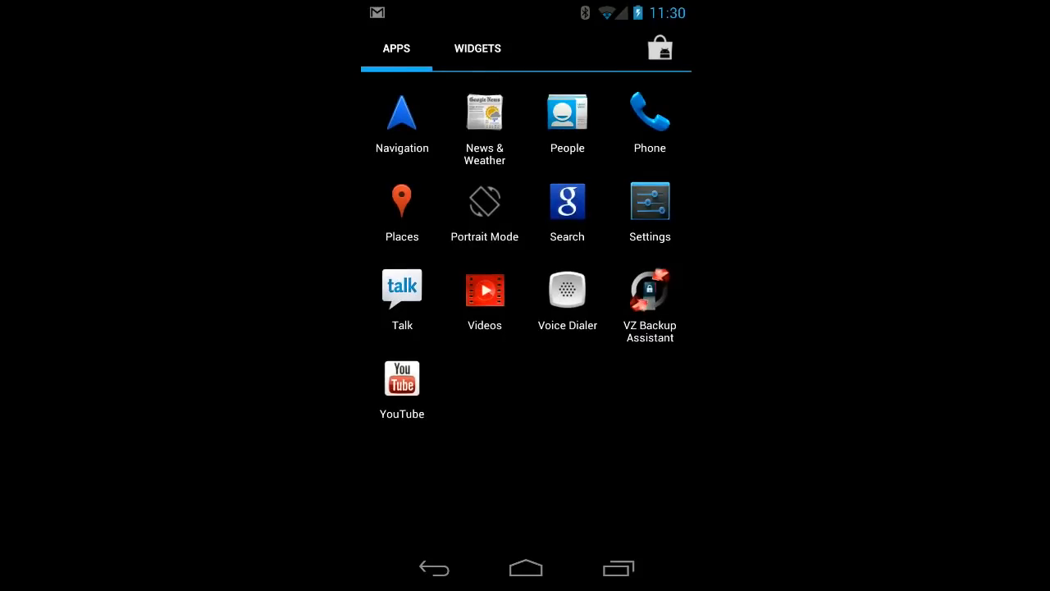
pyautogui.click(525, 567)
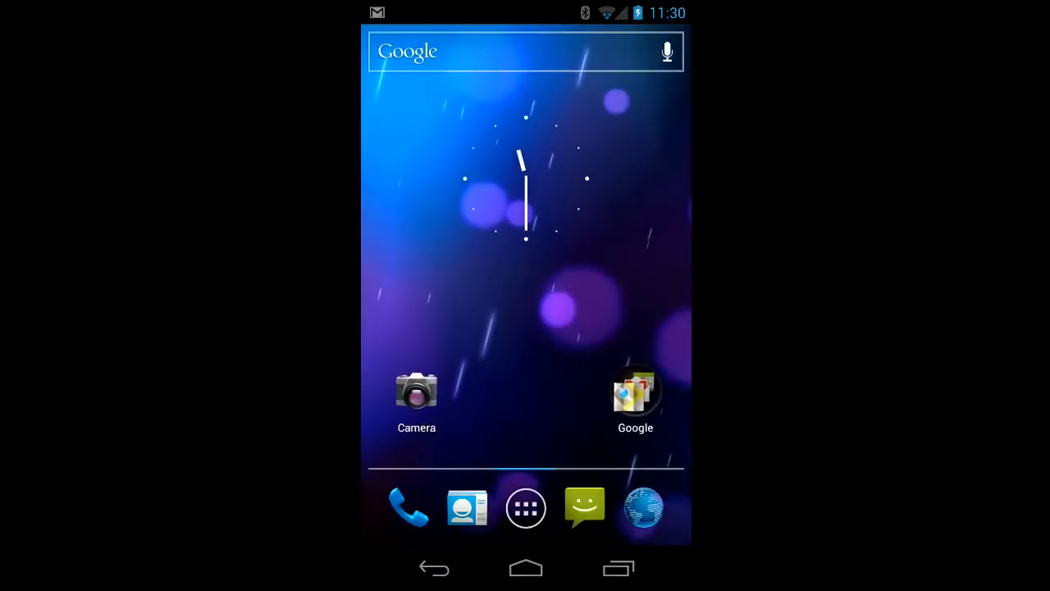